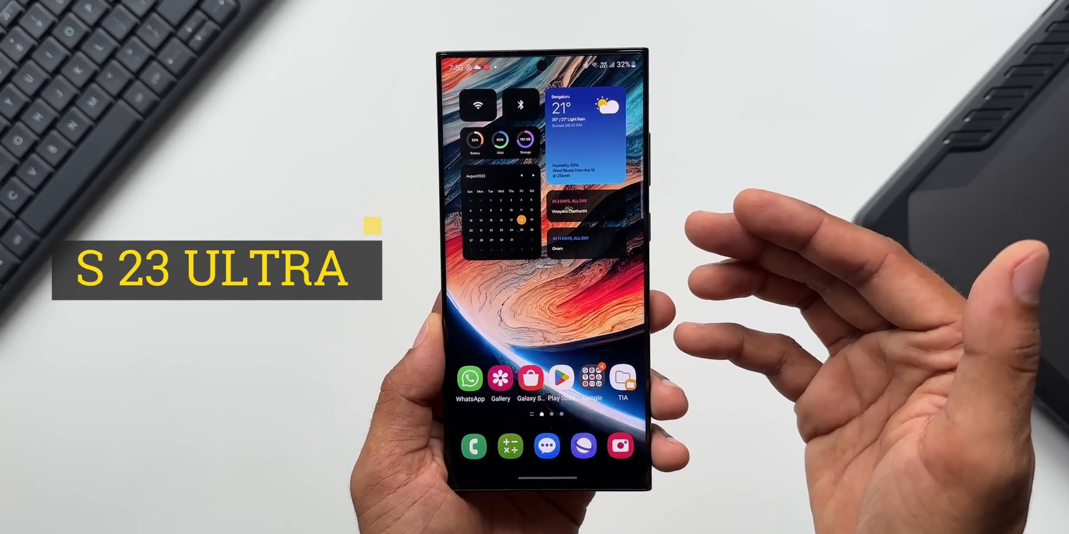
Review the details of the last installed software update.
scroll(down, 3)
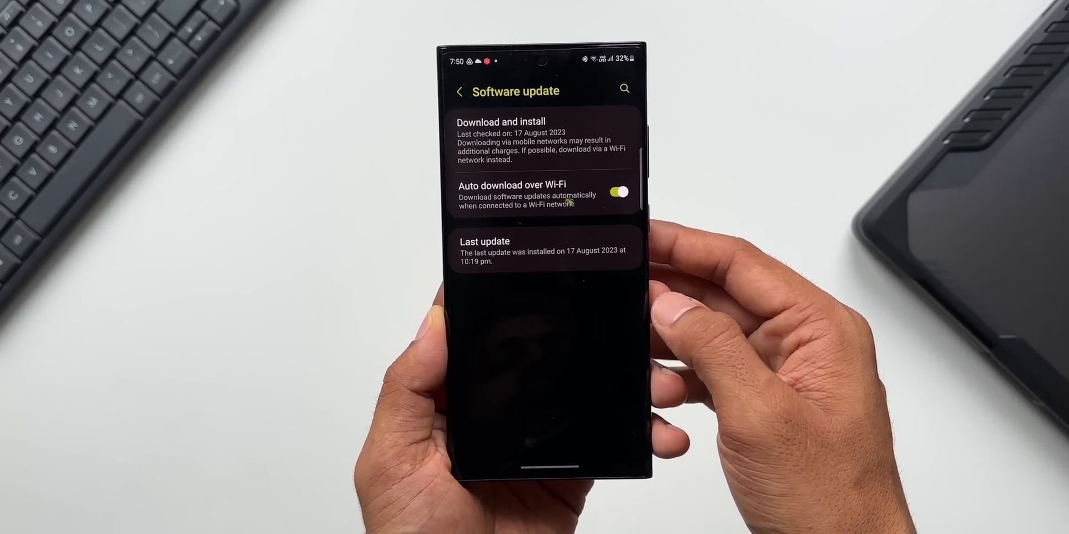
click(543, 251)
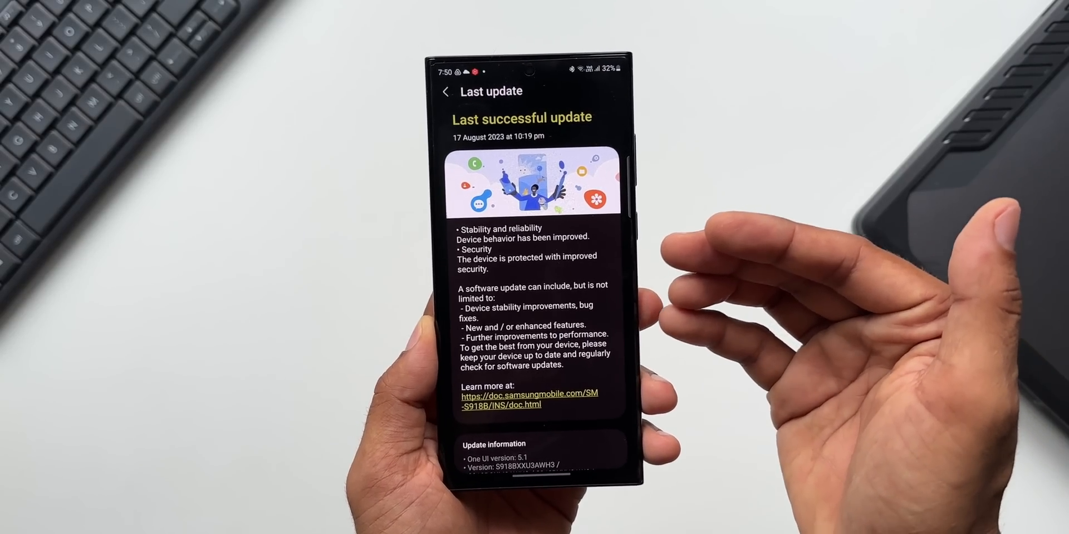
scroll(down, 3)
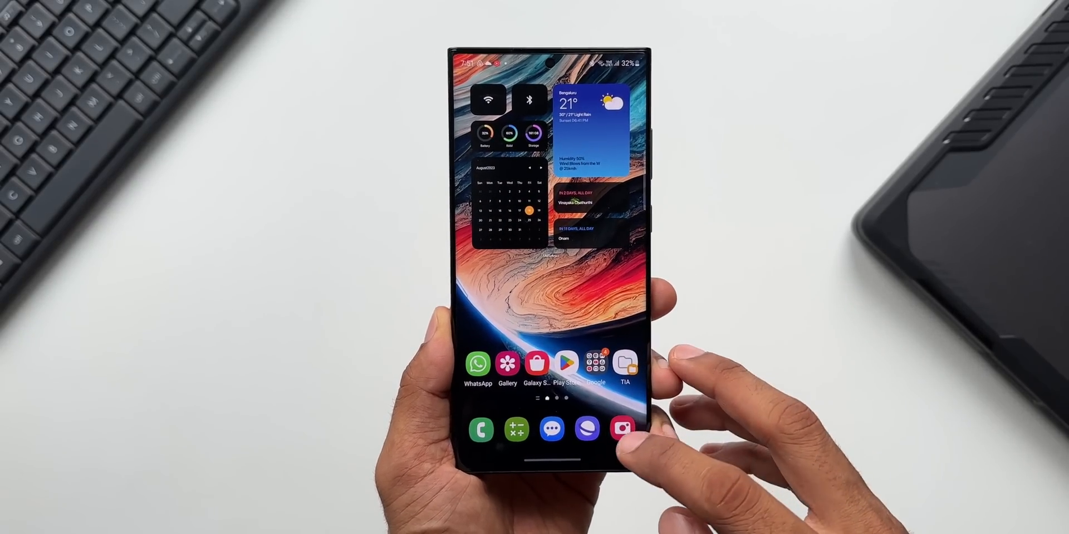
Launch the Camera app and toggle between Photo and Video, ending in Photo mode.
click(622, 427)
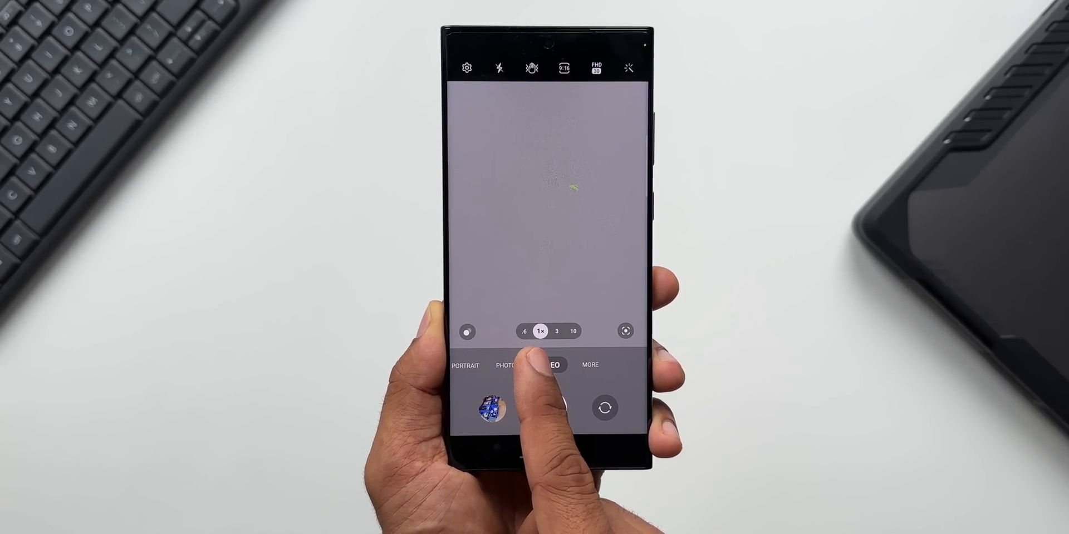
click(548, 365)
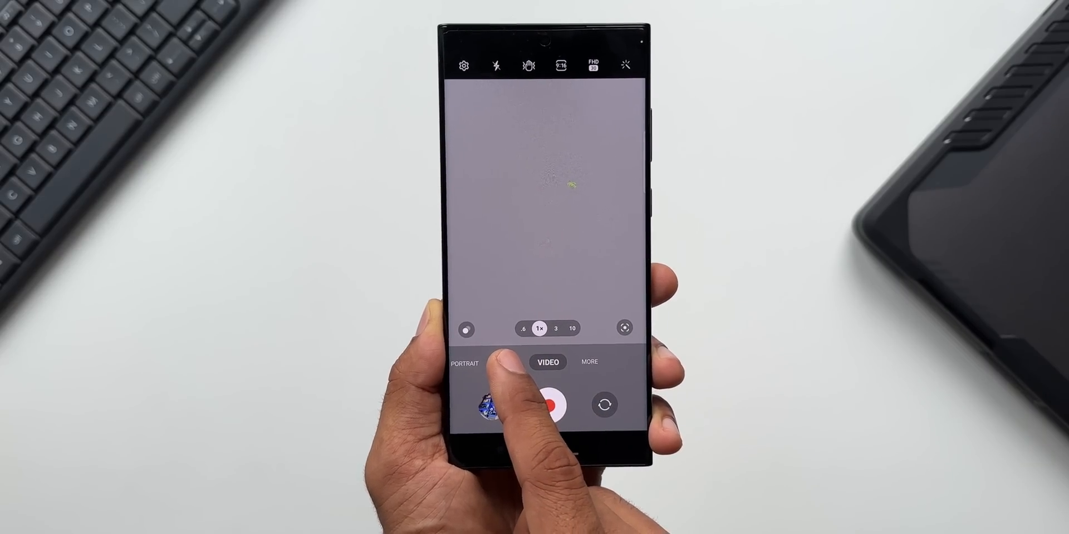
click(547, 362)
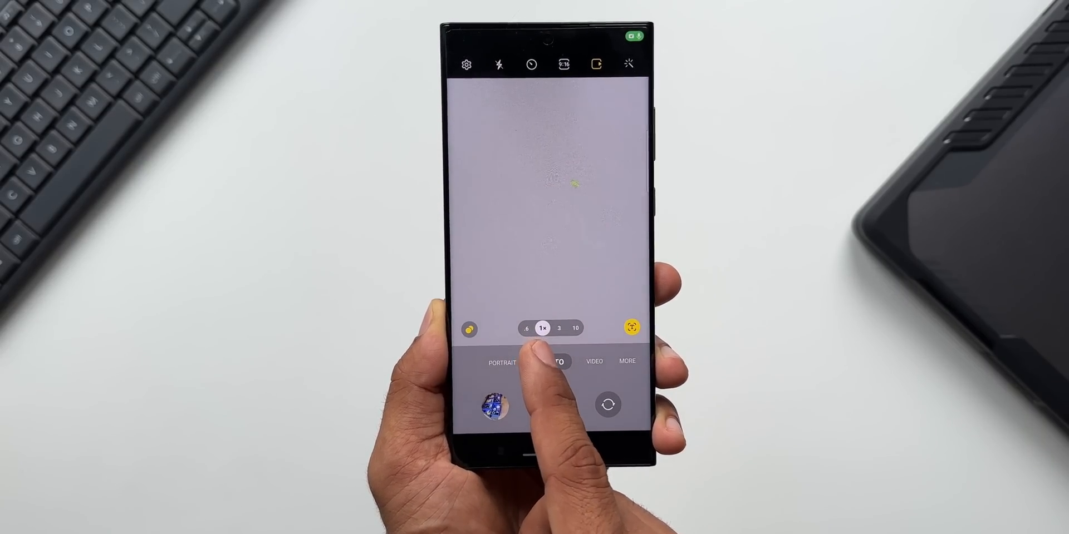
click(556, 362)
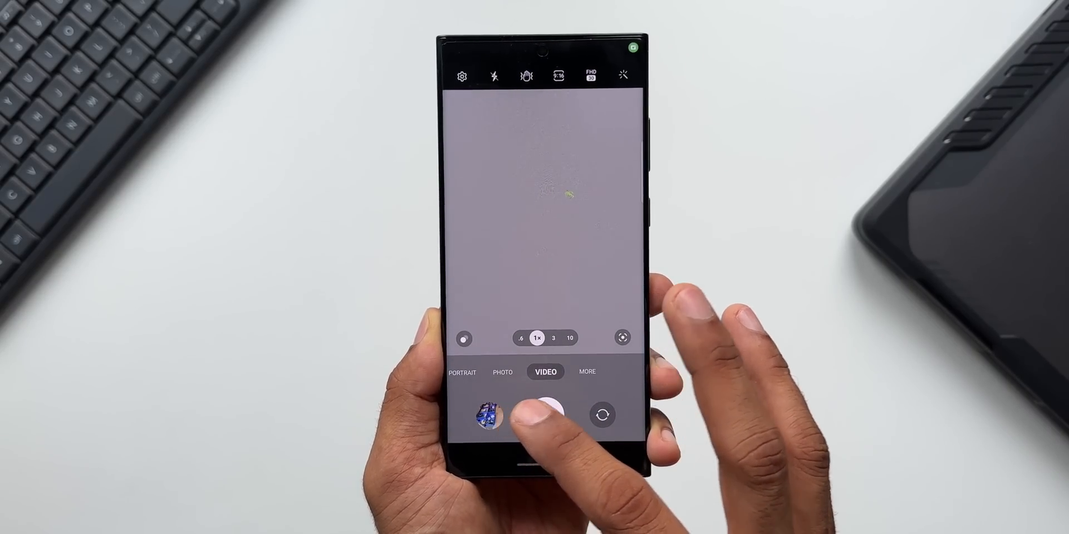
click(502, 372)
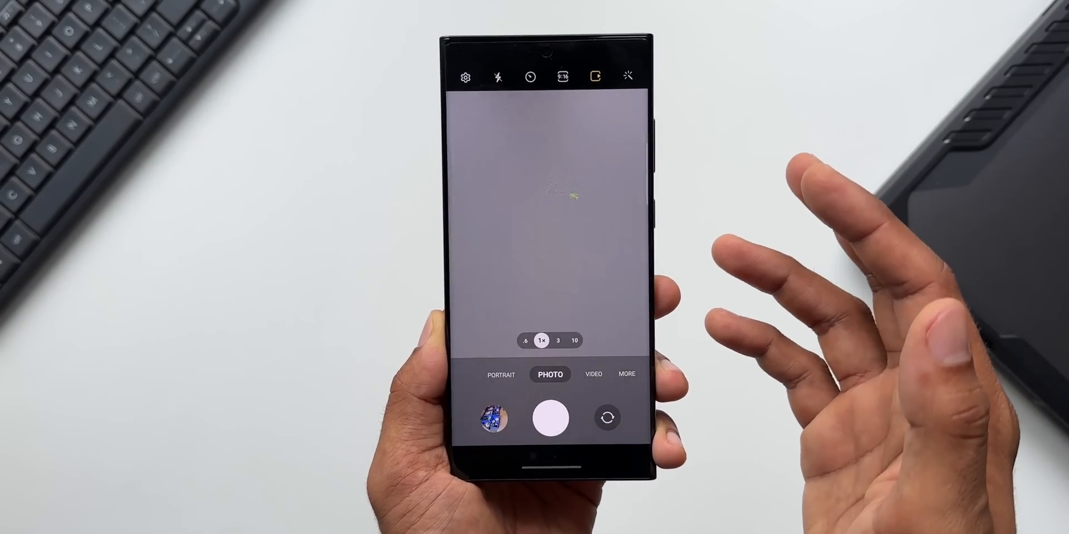
Enable Optical quality crop zoom under Camera Assistant and return to Camera settings.
click(465, 77)
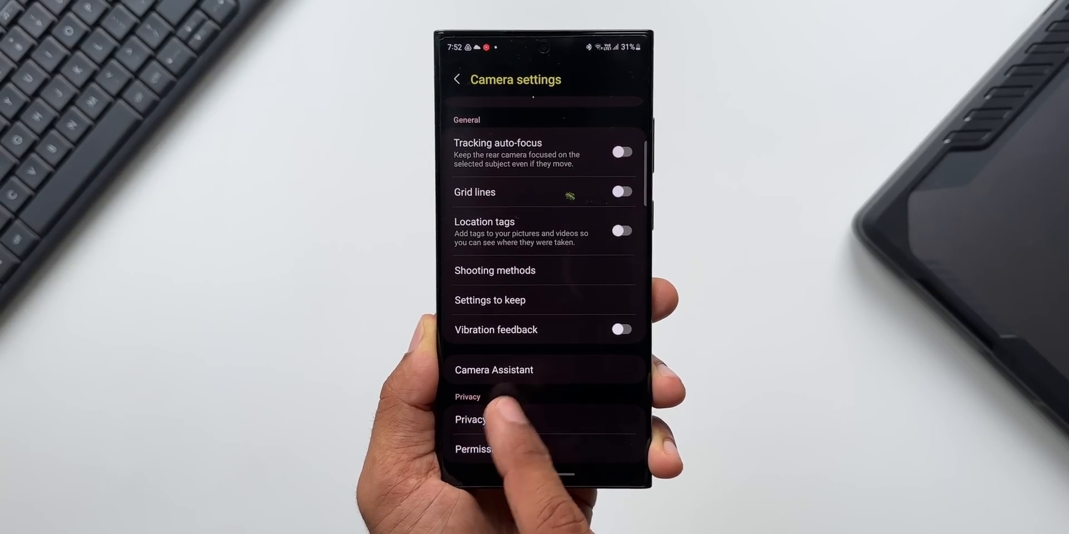
click(493, 370)
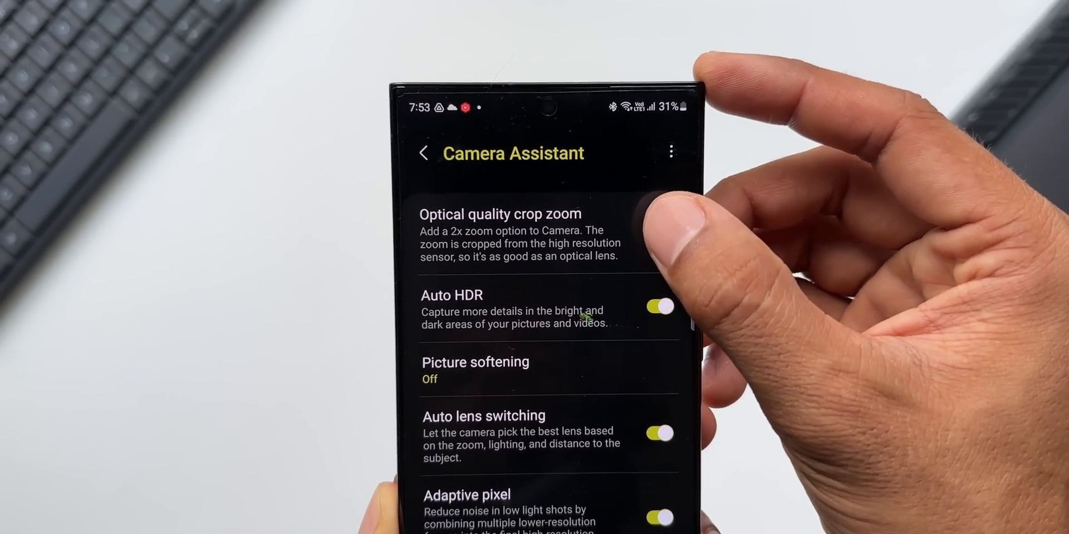
click(424, 152)
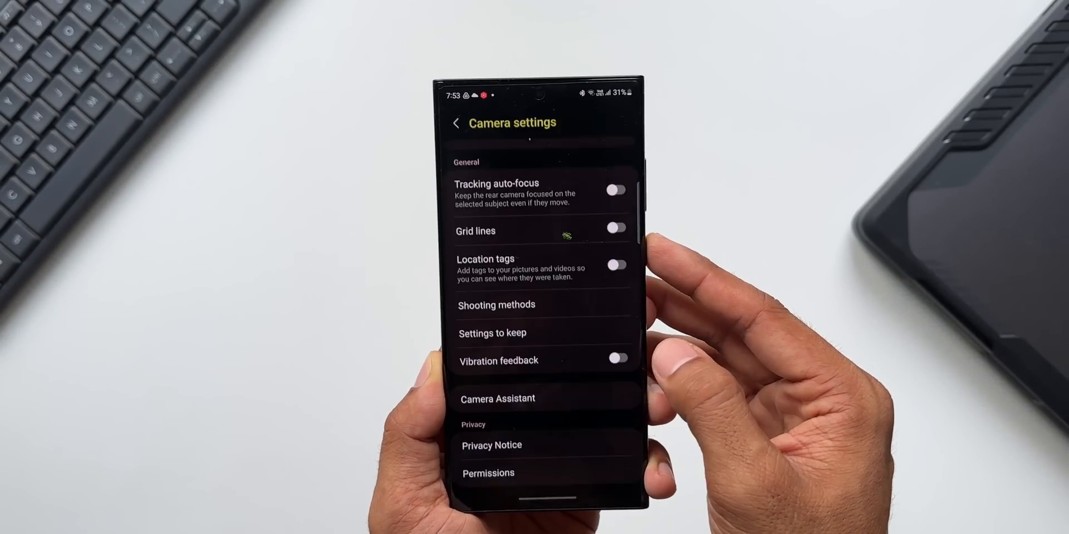
Return to the viewfinder and shoot with the new 2x zoom level selected.
click(455, 123)
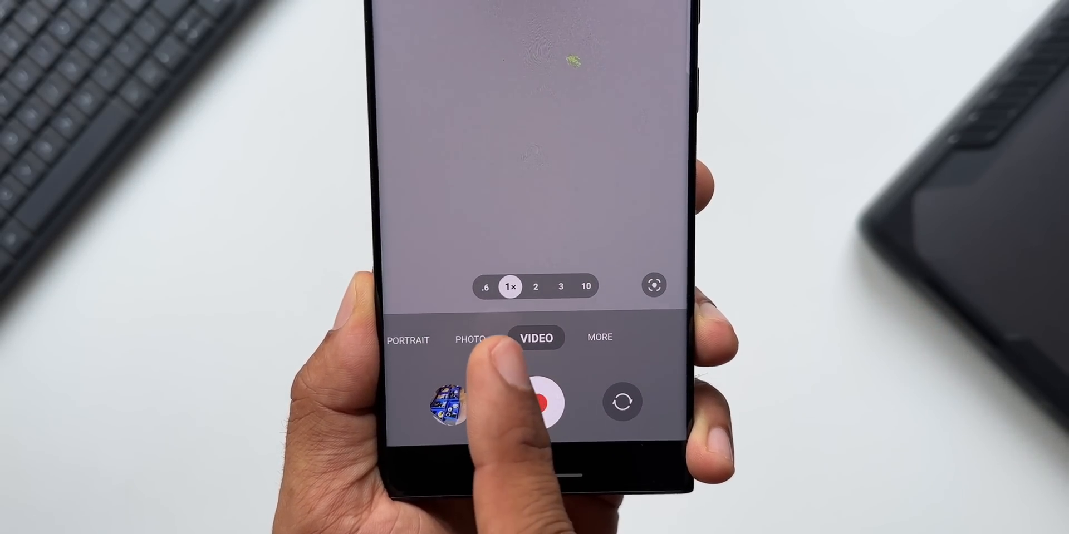
click(470, 338)
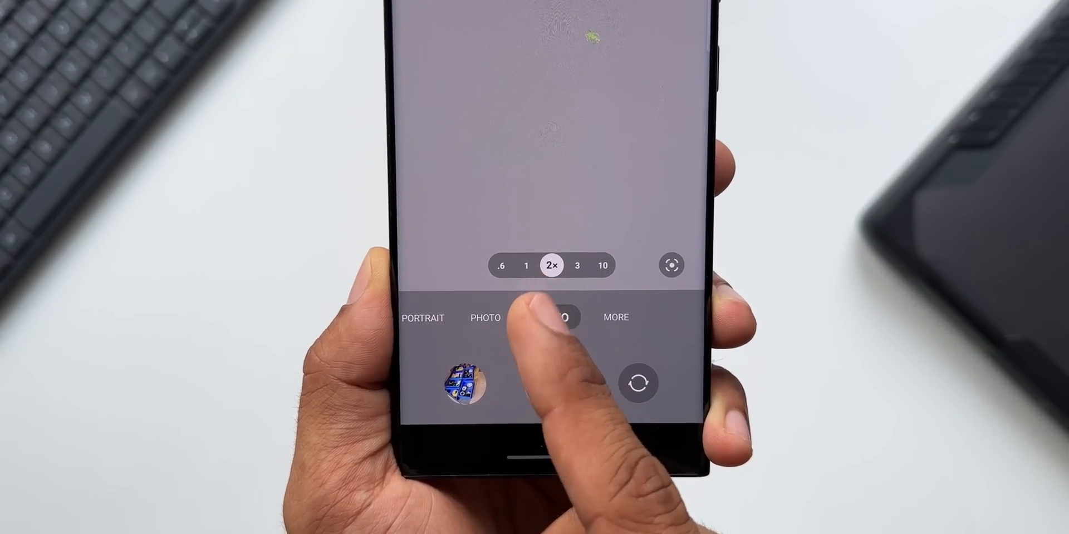
click(552, 318)
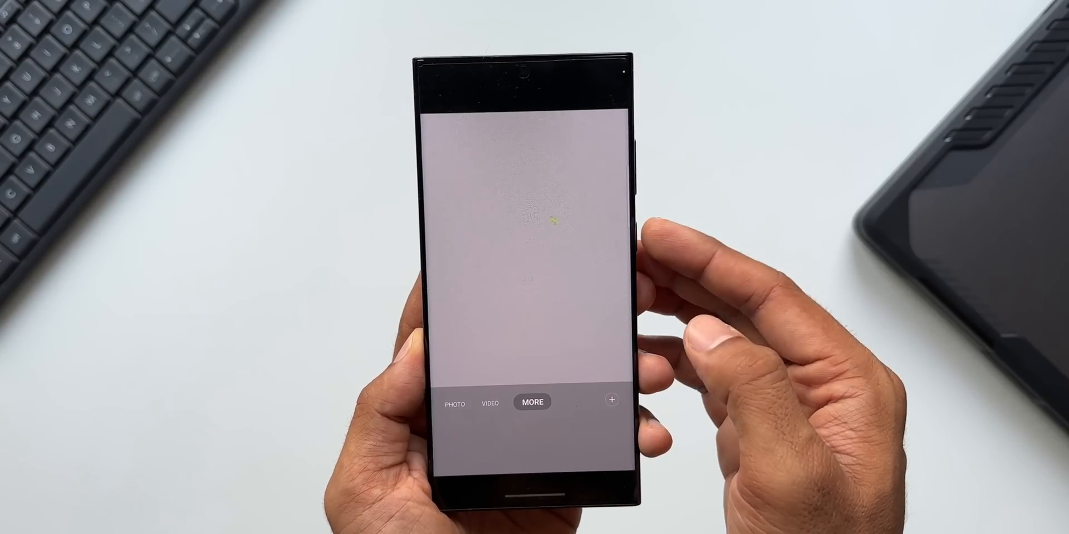
Choose Portrait Video from More modes, which offers only 1x and 3x zoom.
click(532, 402)
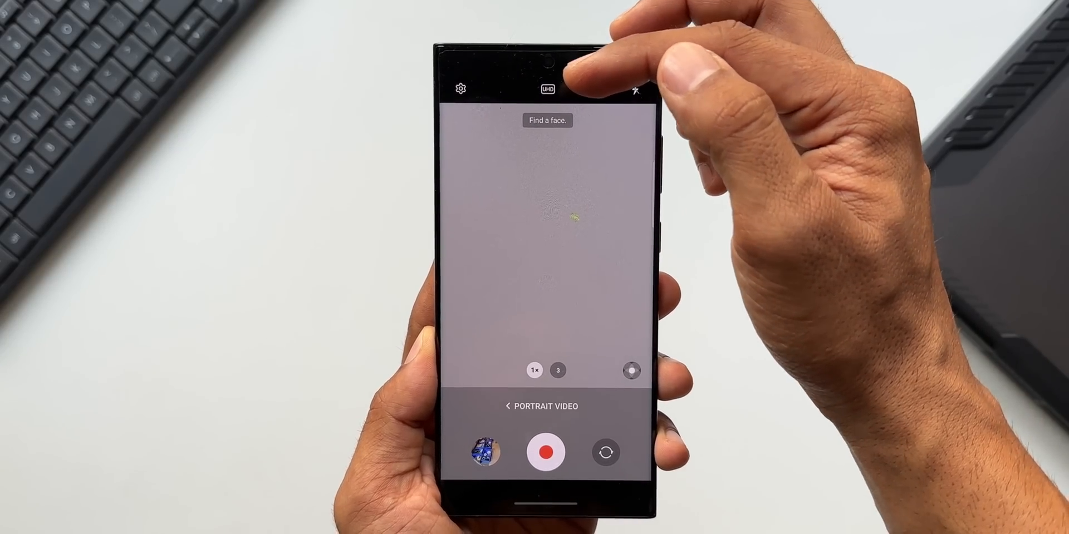
click(547, 89)
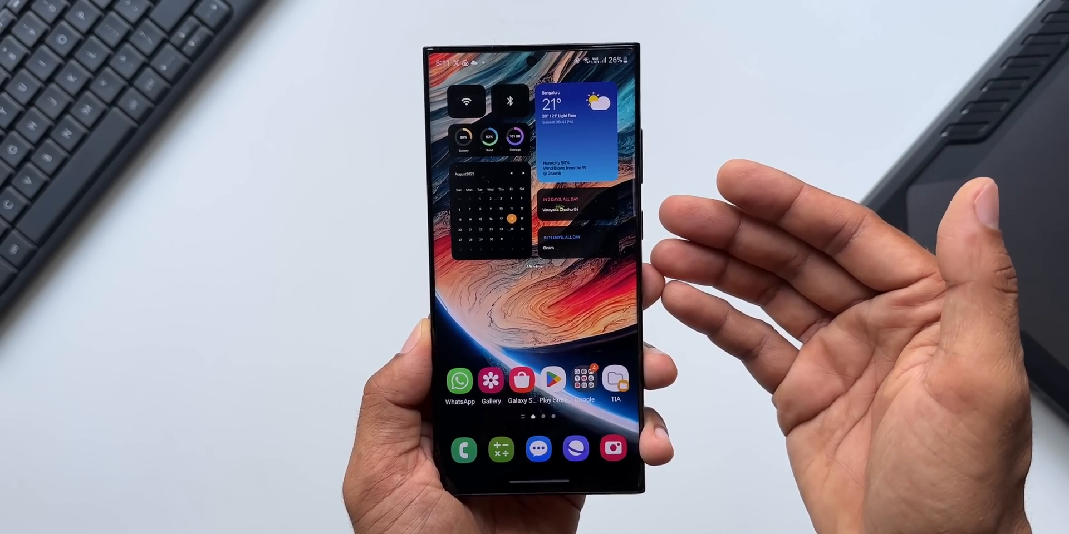
Scroll to Software update and start Download and install to check for updates.
scroll(down, 3)
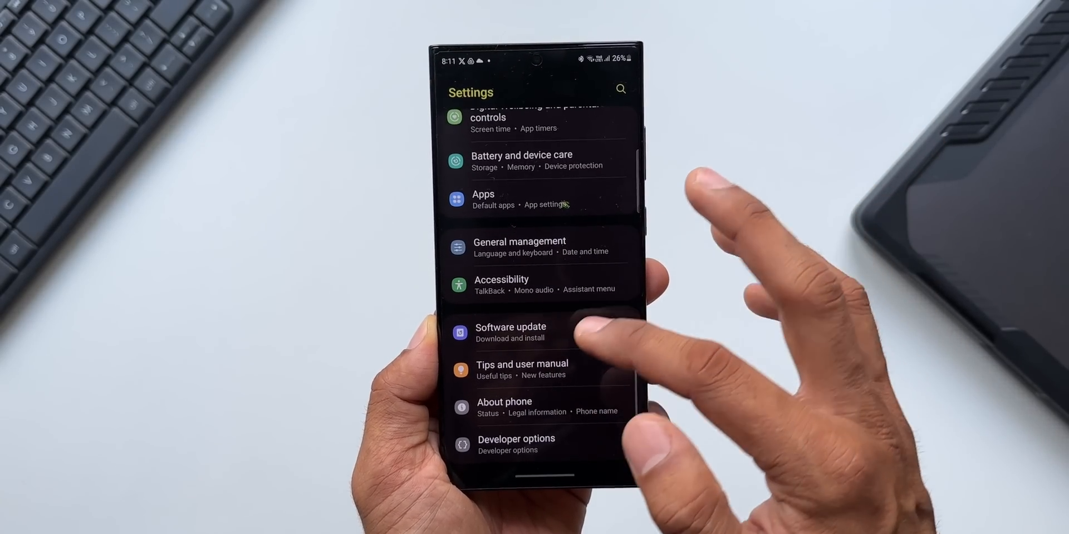
click(510, 332)
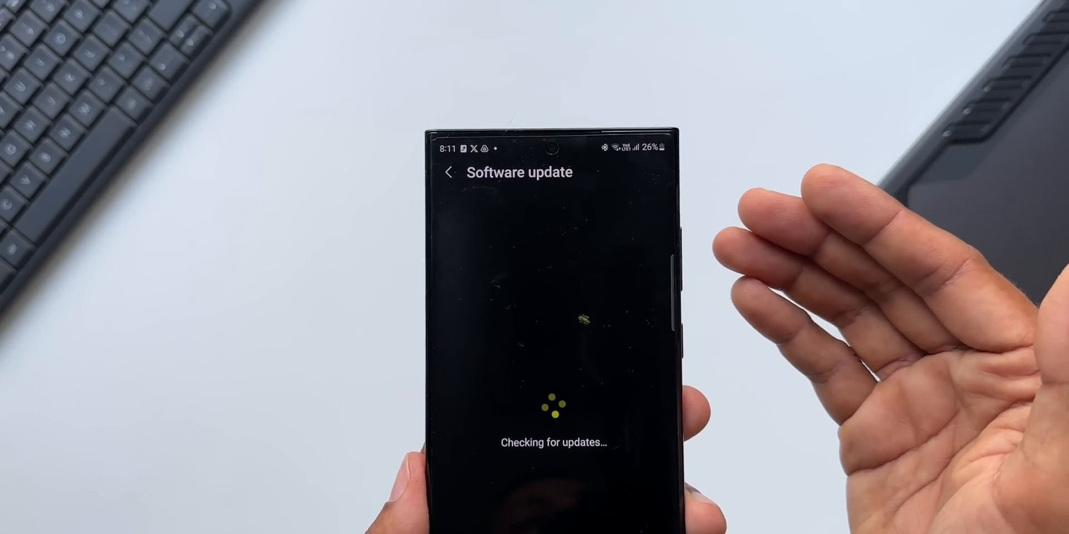